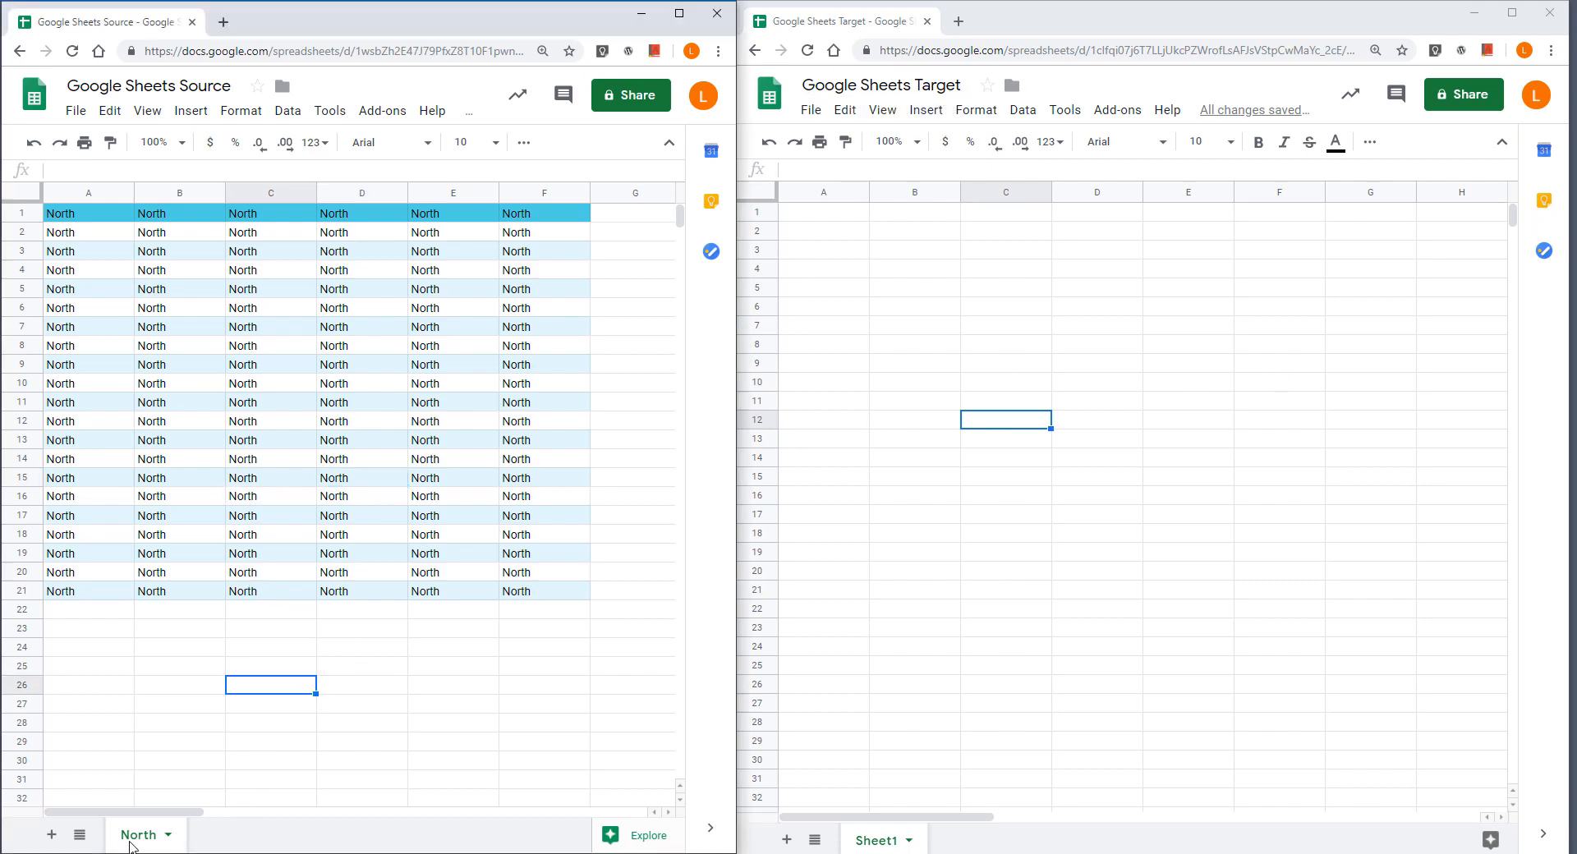
mouse_move(905, 251)
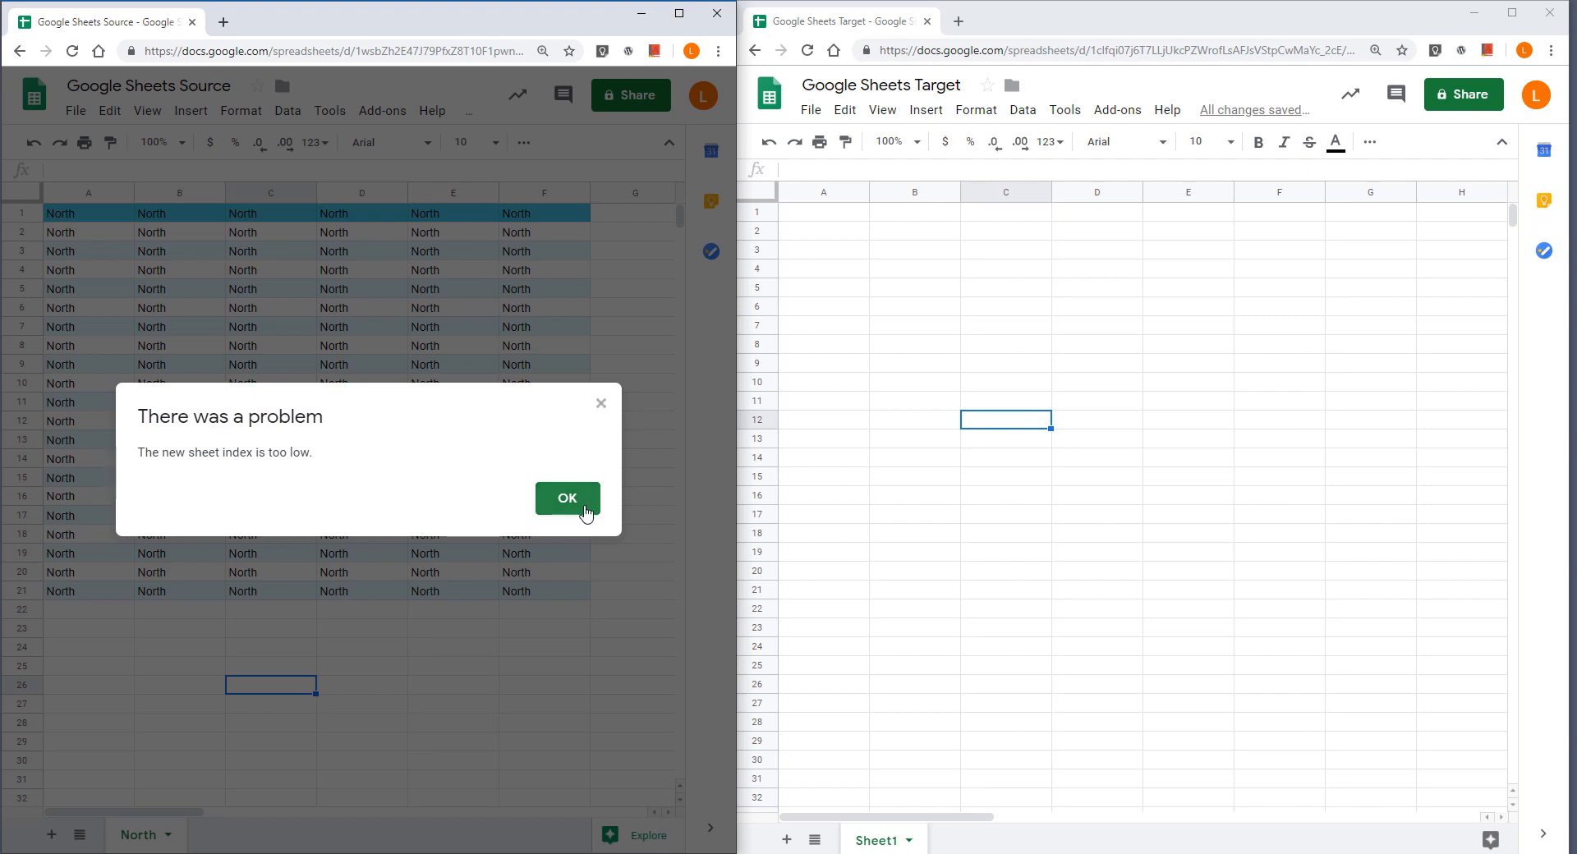
- Choose 'Copy to > Existing spreadsheet' for the North sheet after dismissing the index error
left_click(566, 497)
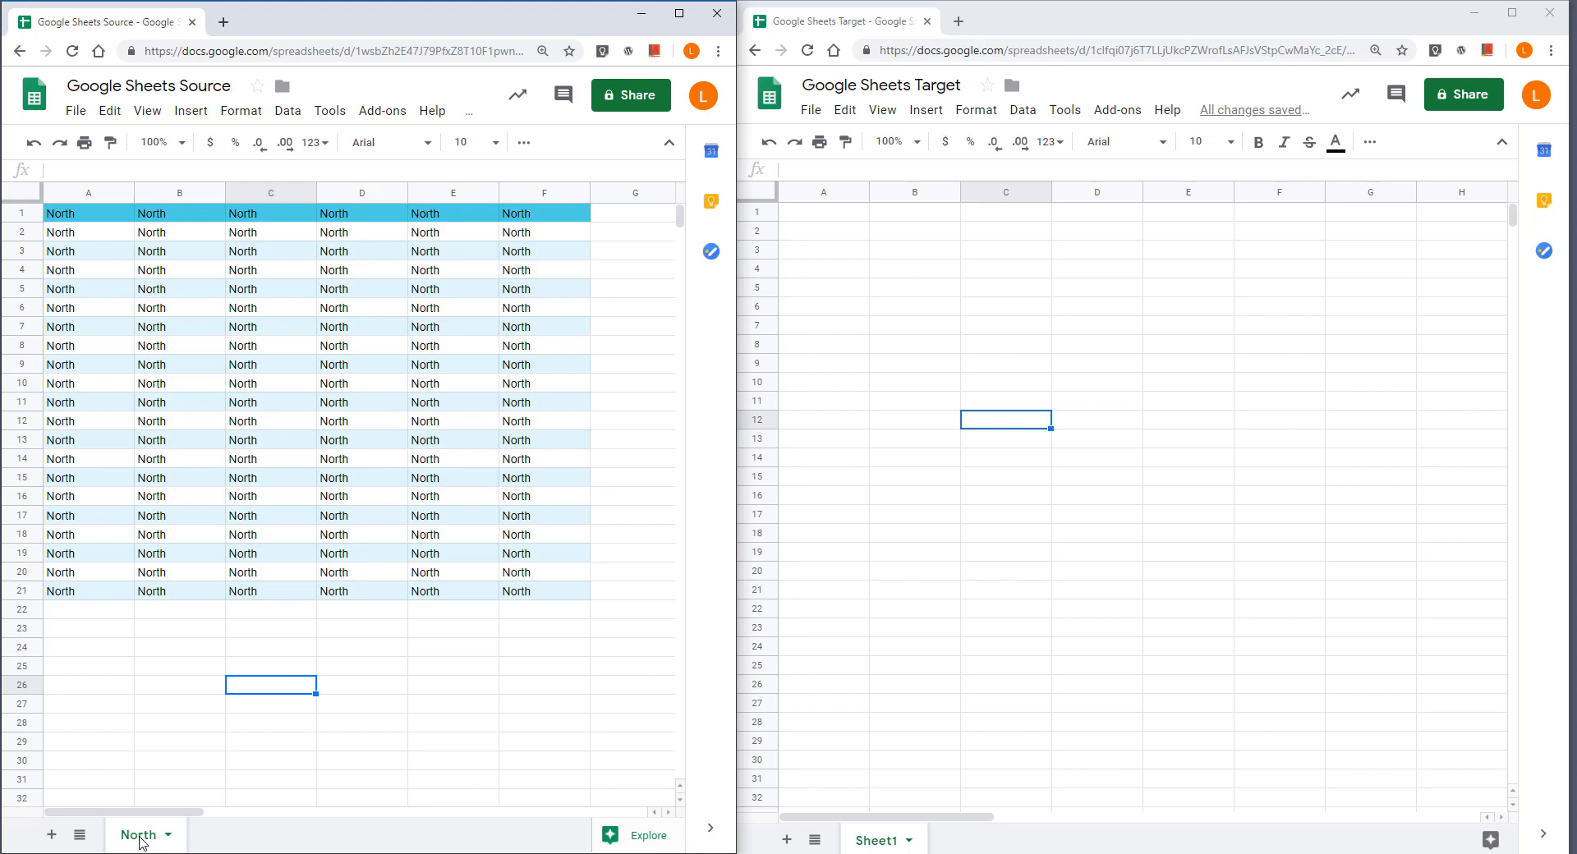
right_click(138, 834)
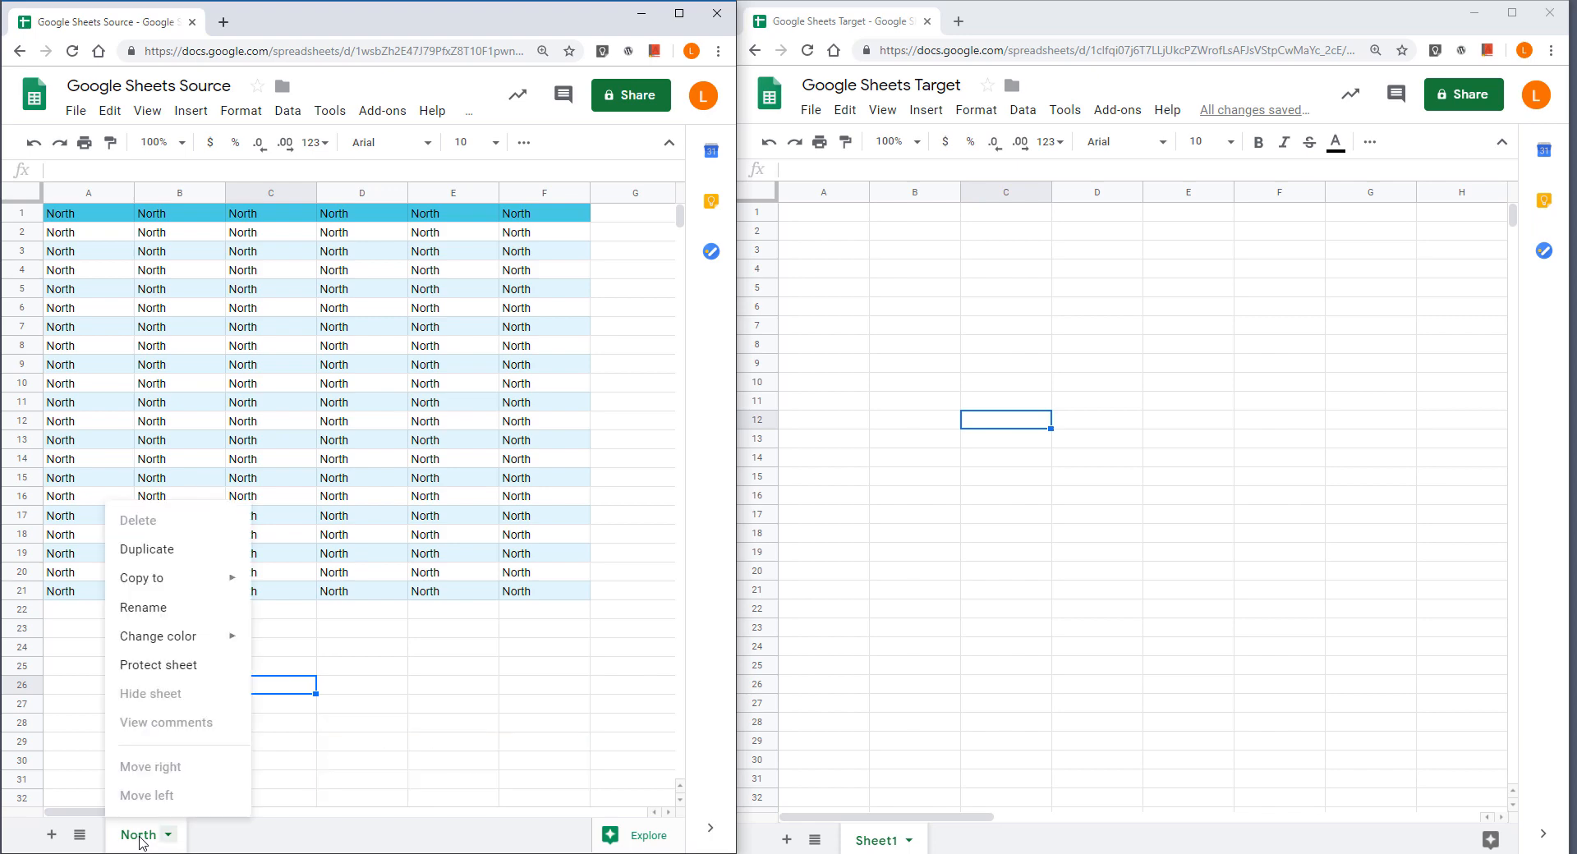
mouse_move(166, 611)
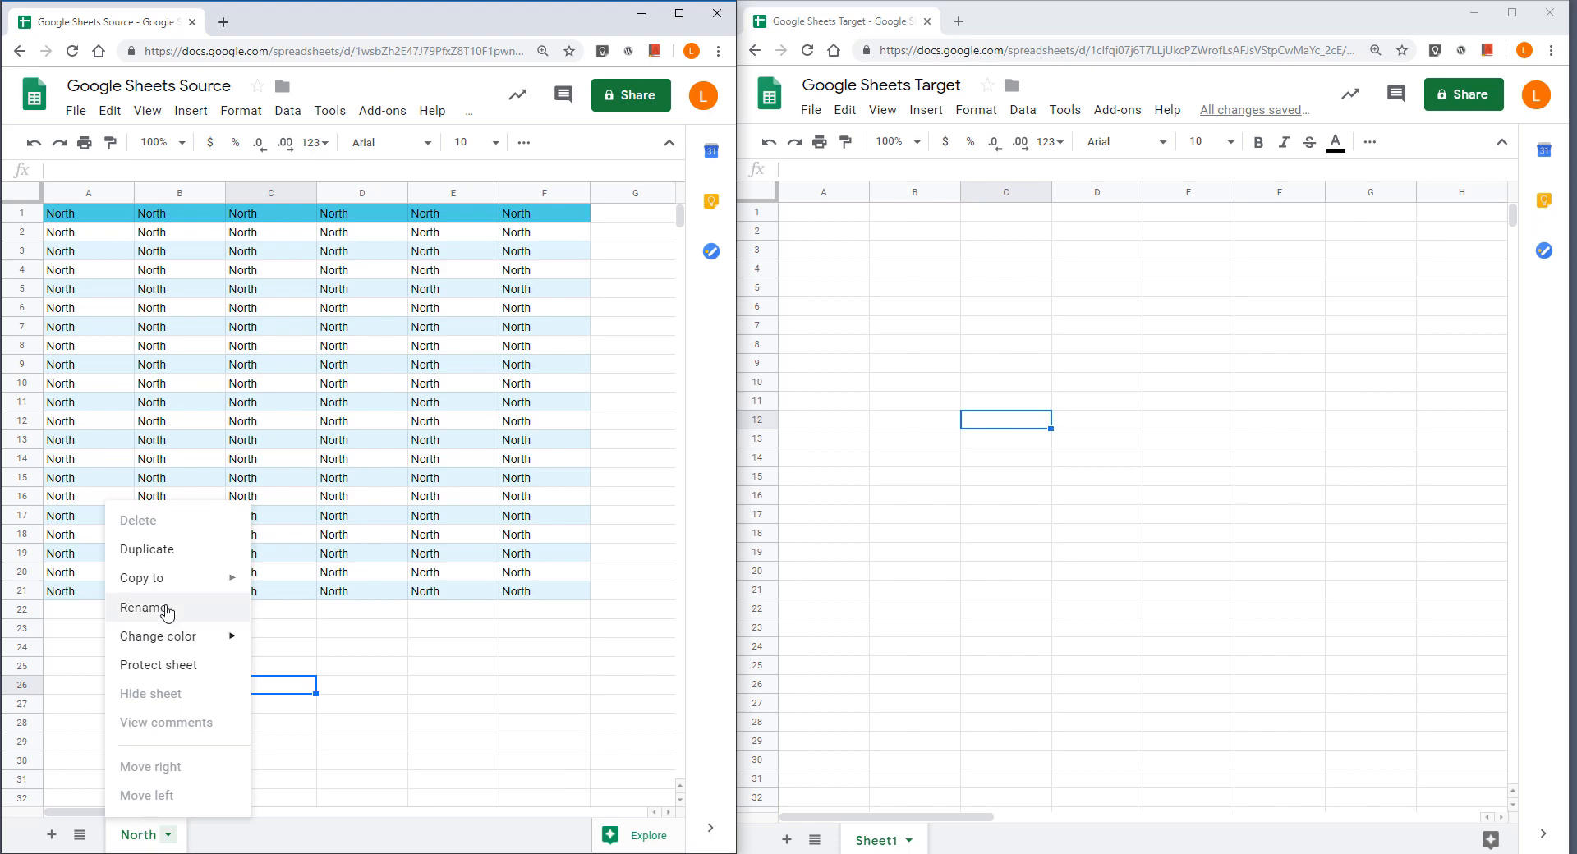
left_click(141, 578)
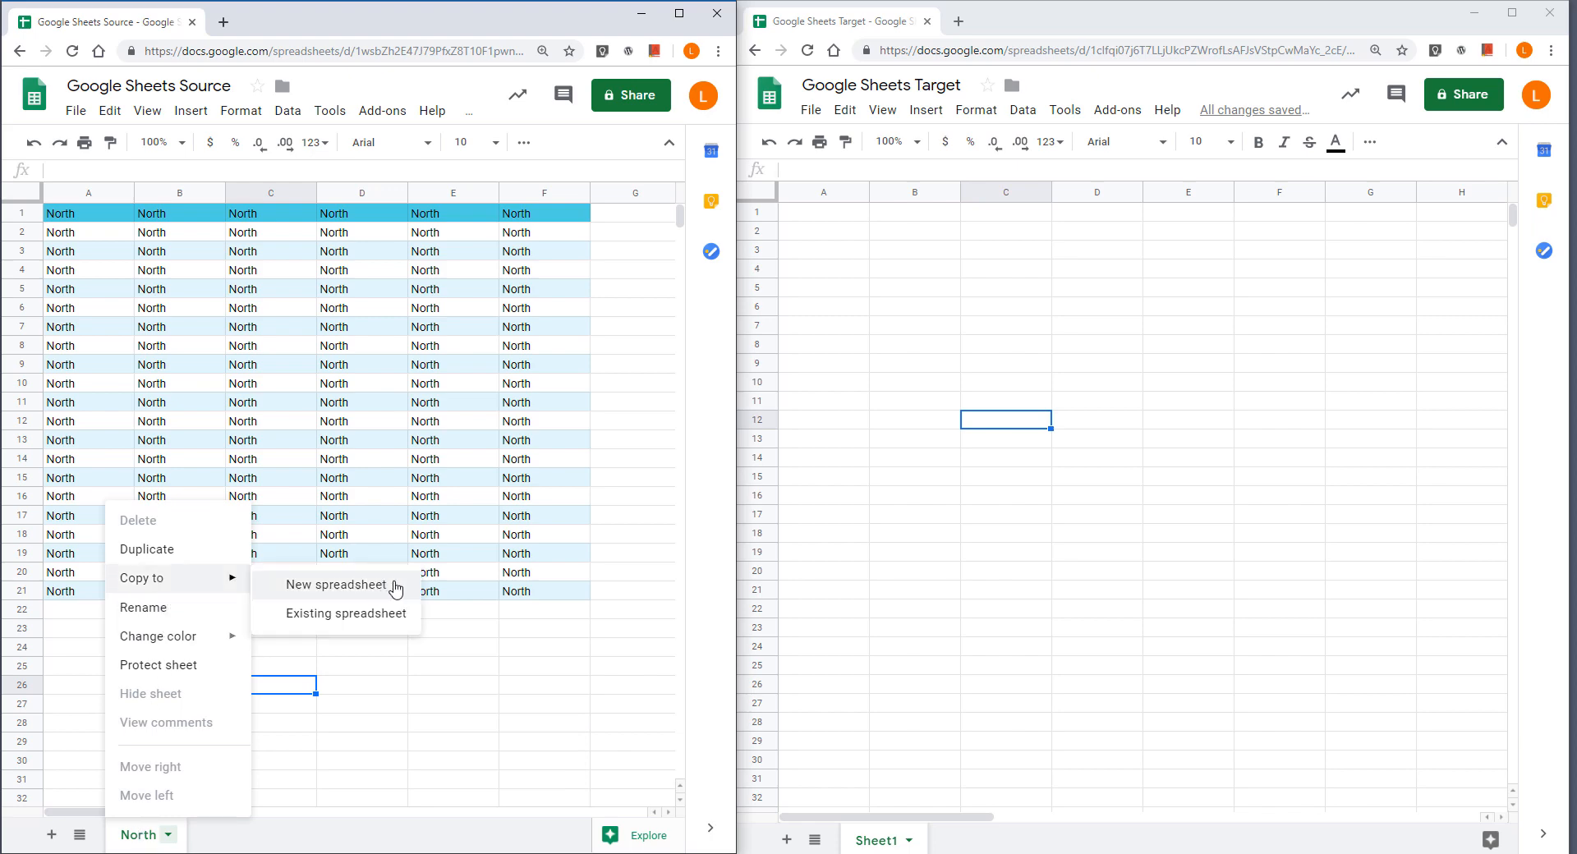
mouse_move(276, 619)
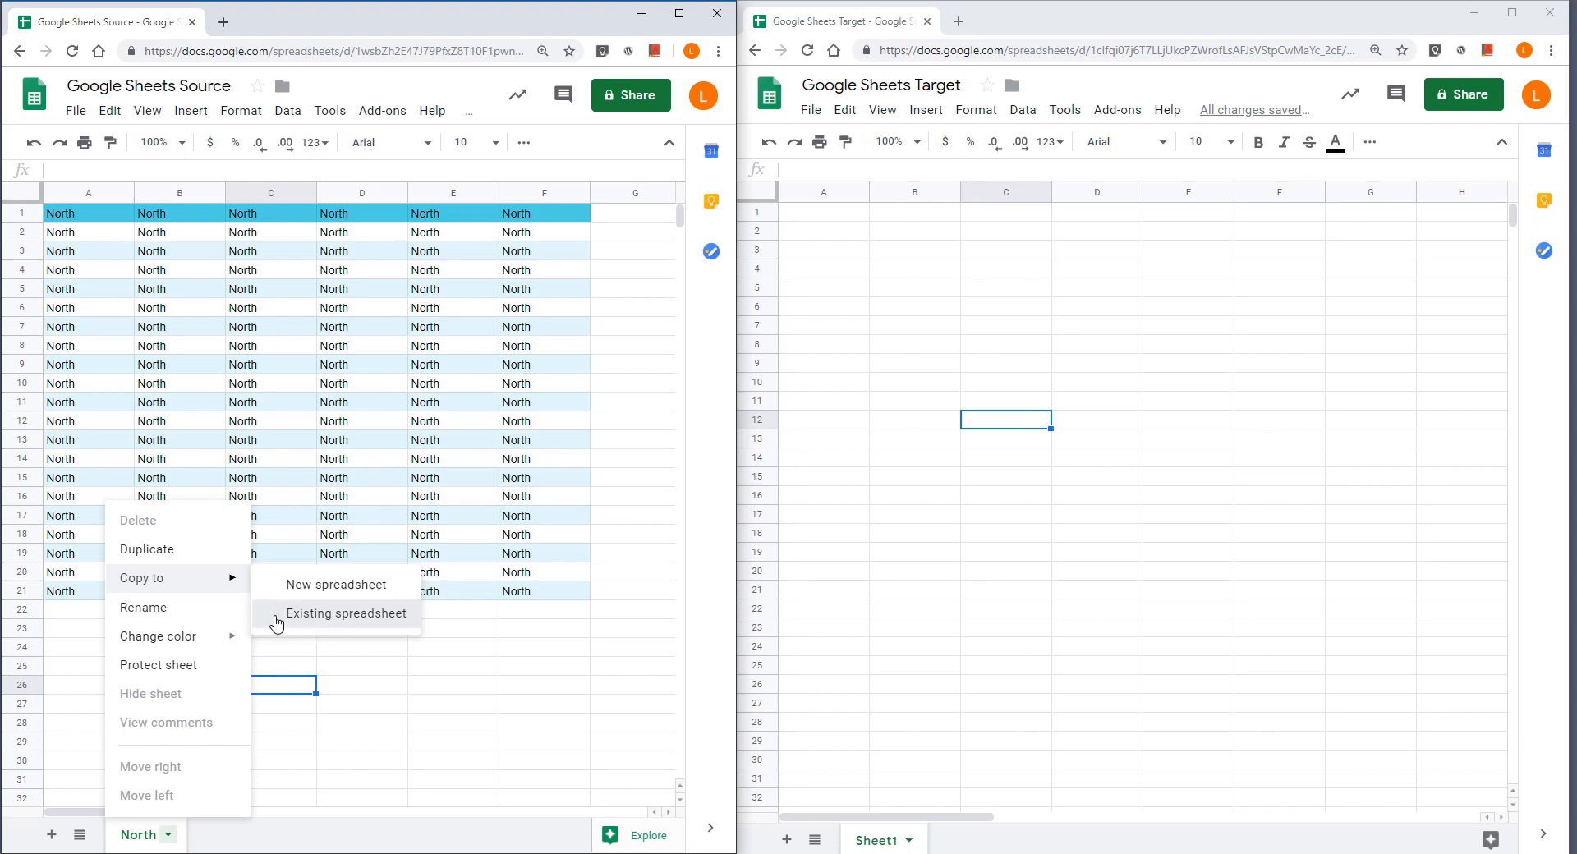
left_click(347, 613)
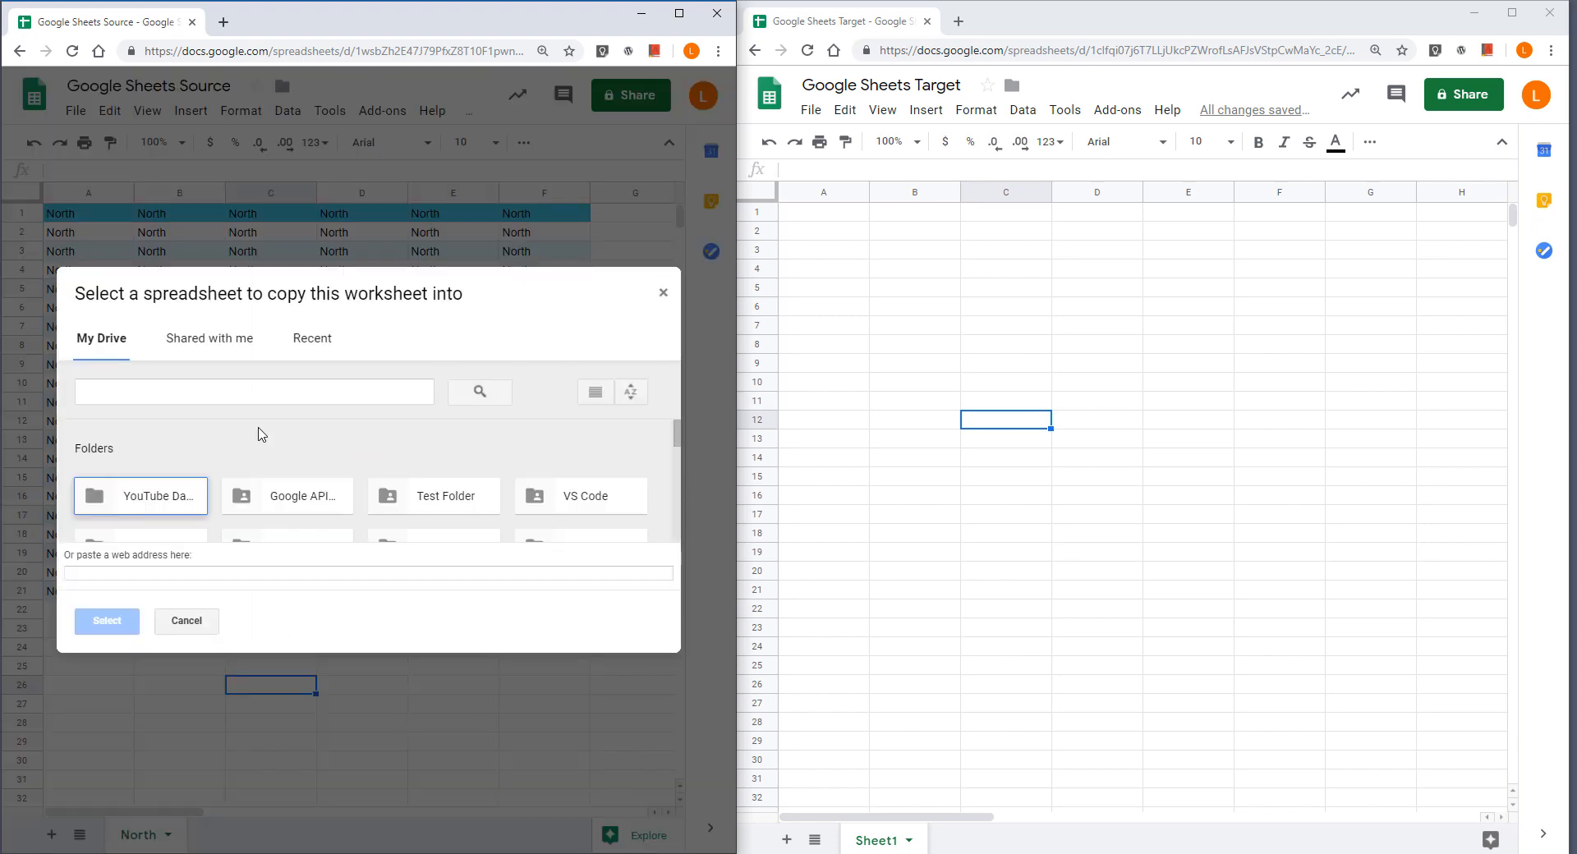
- Select a spreadsheet from the My Drive list as the copy destination
scroll("down", 3)
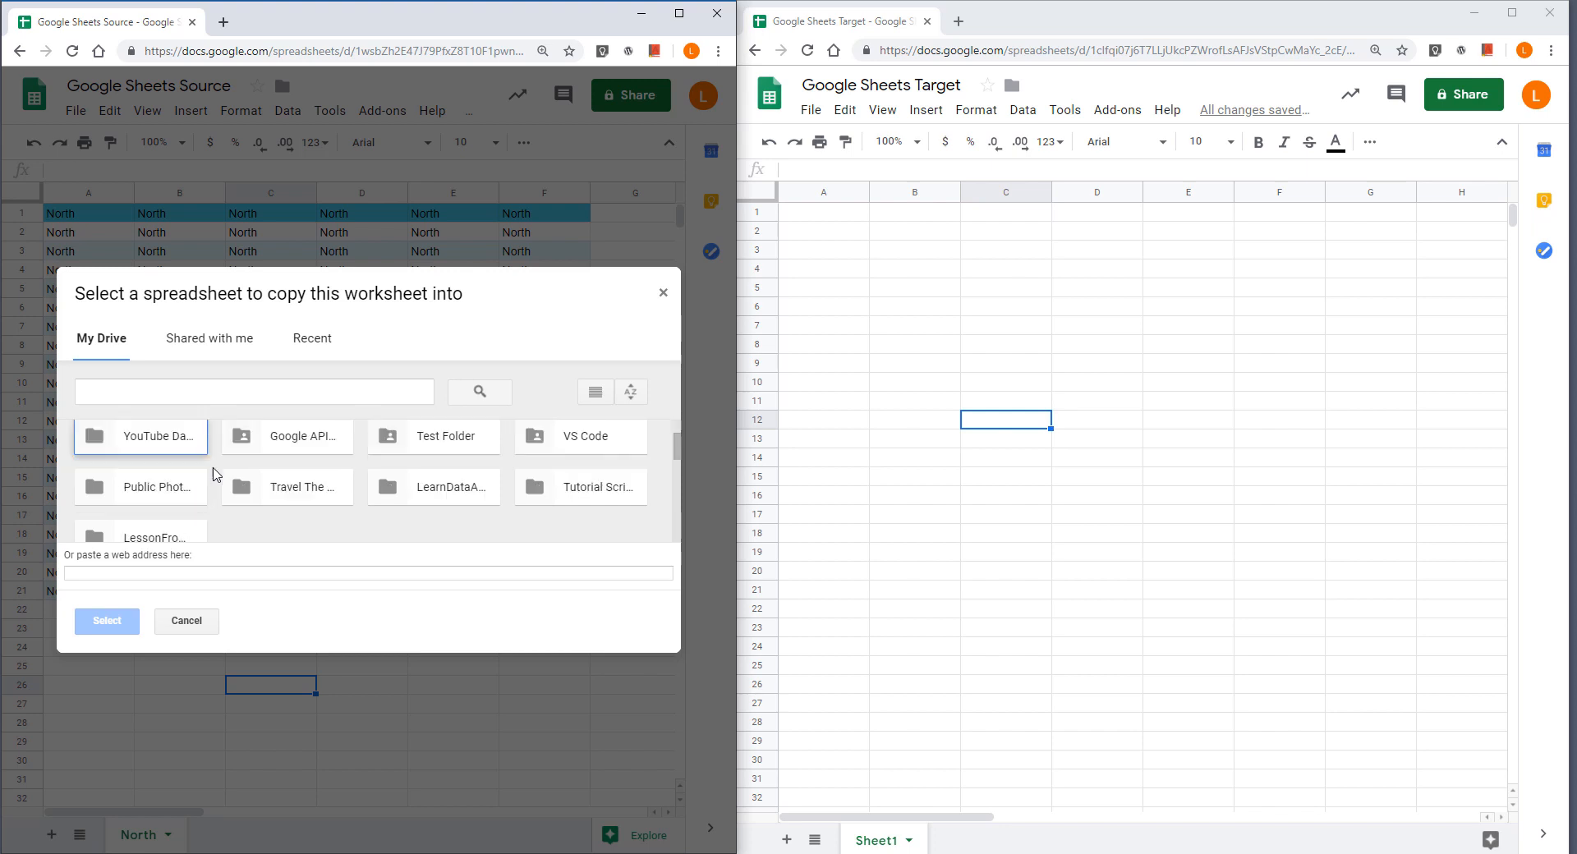
left_click(141, 468)
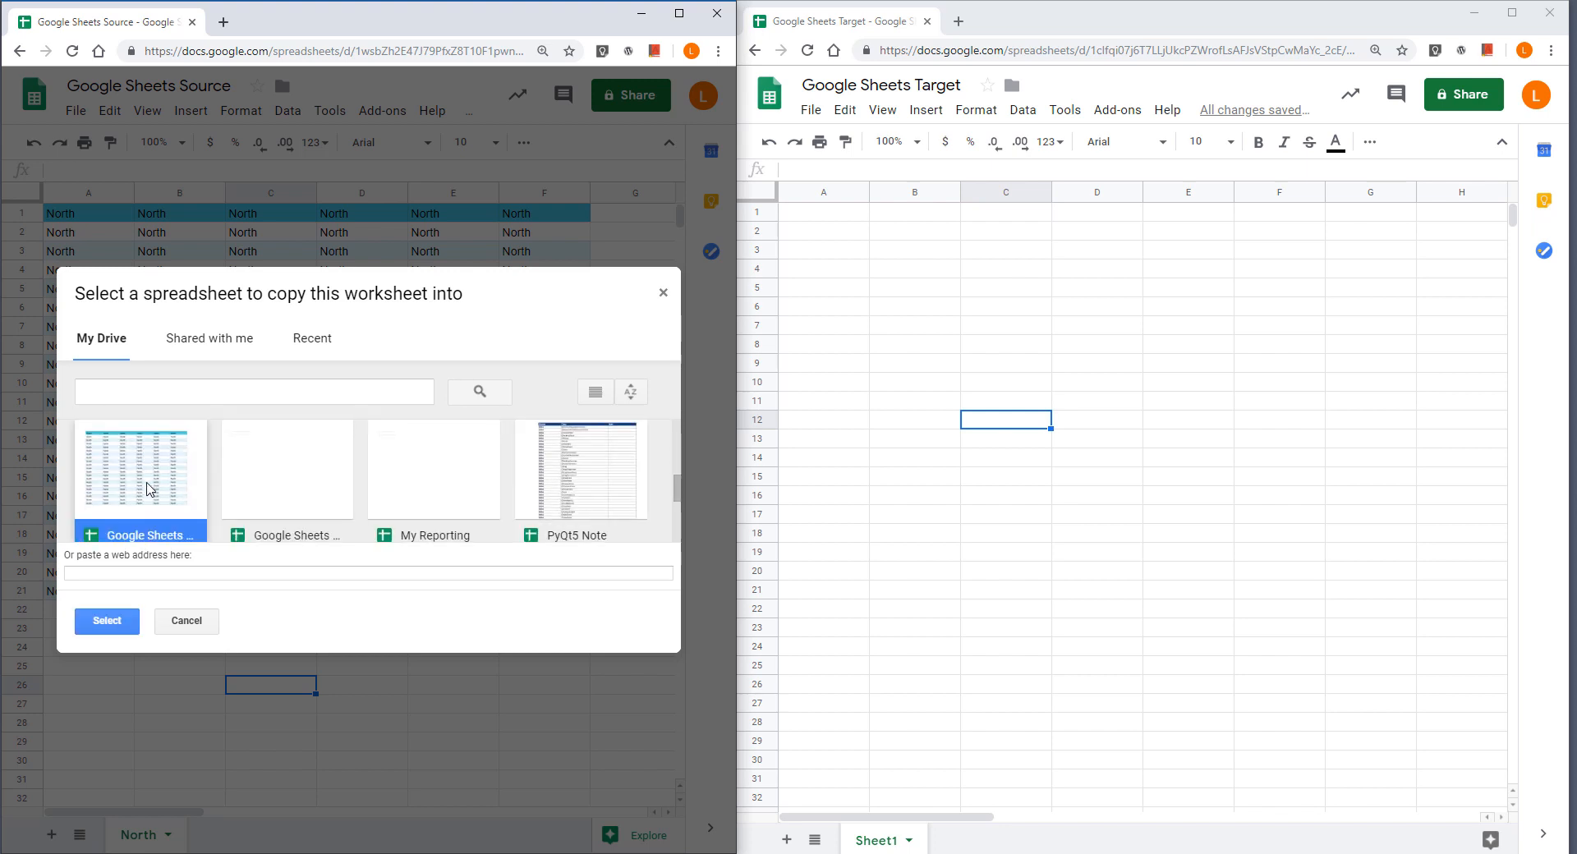
scroll("down", 3)
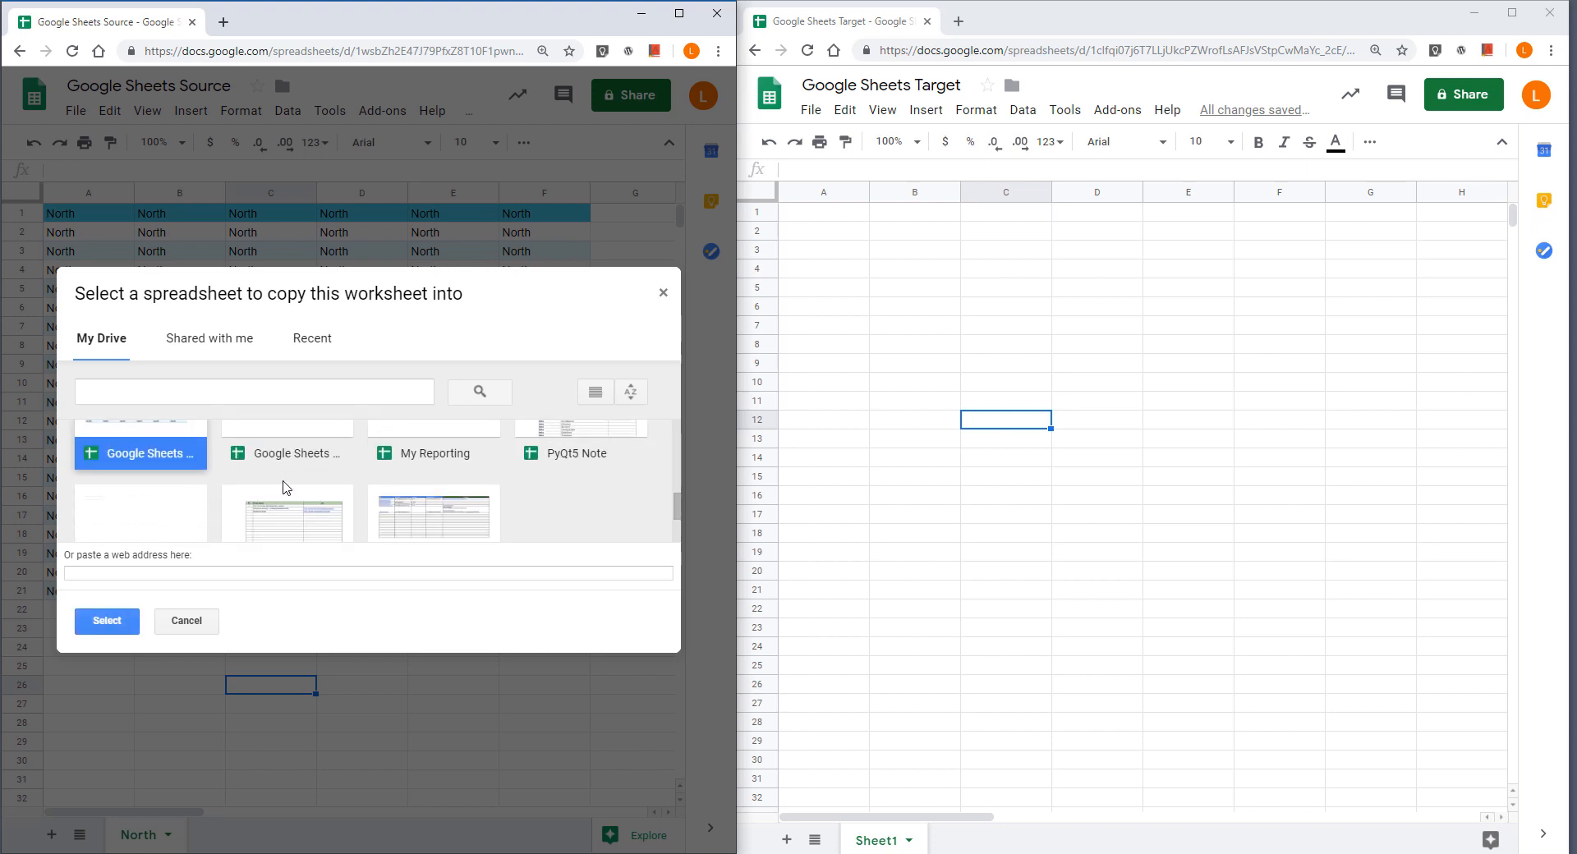
left_click(286, 464)
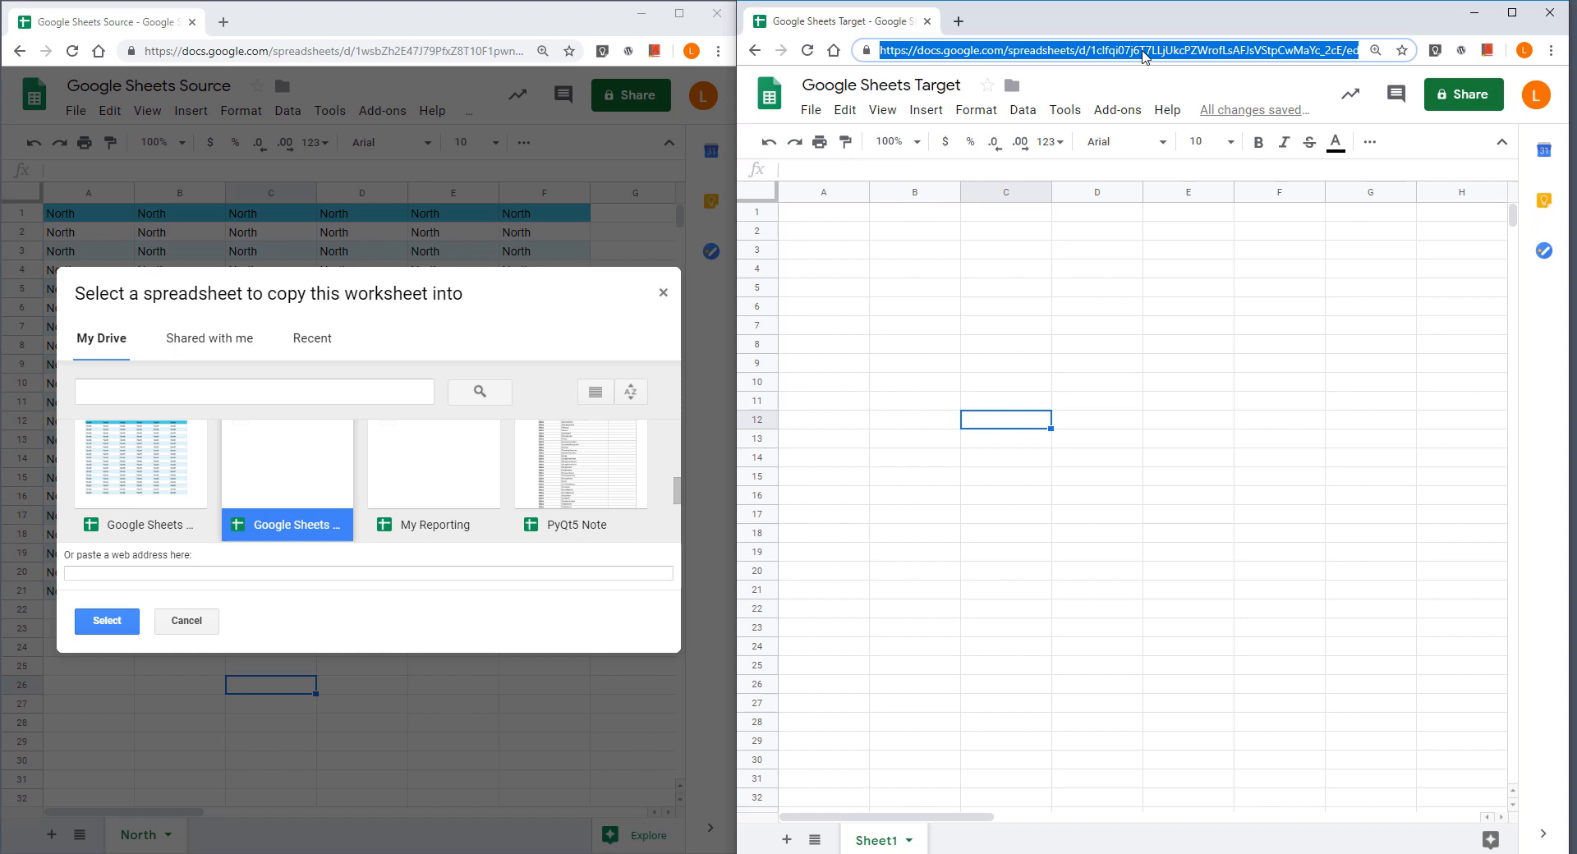
- Copy North into the Target spreadsheet via its pasted docs.google.com URL and acknowledge success
left_click(368, 573)
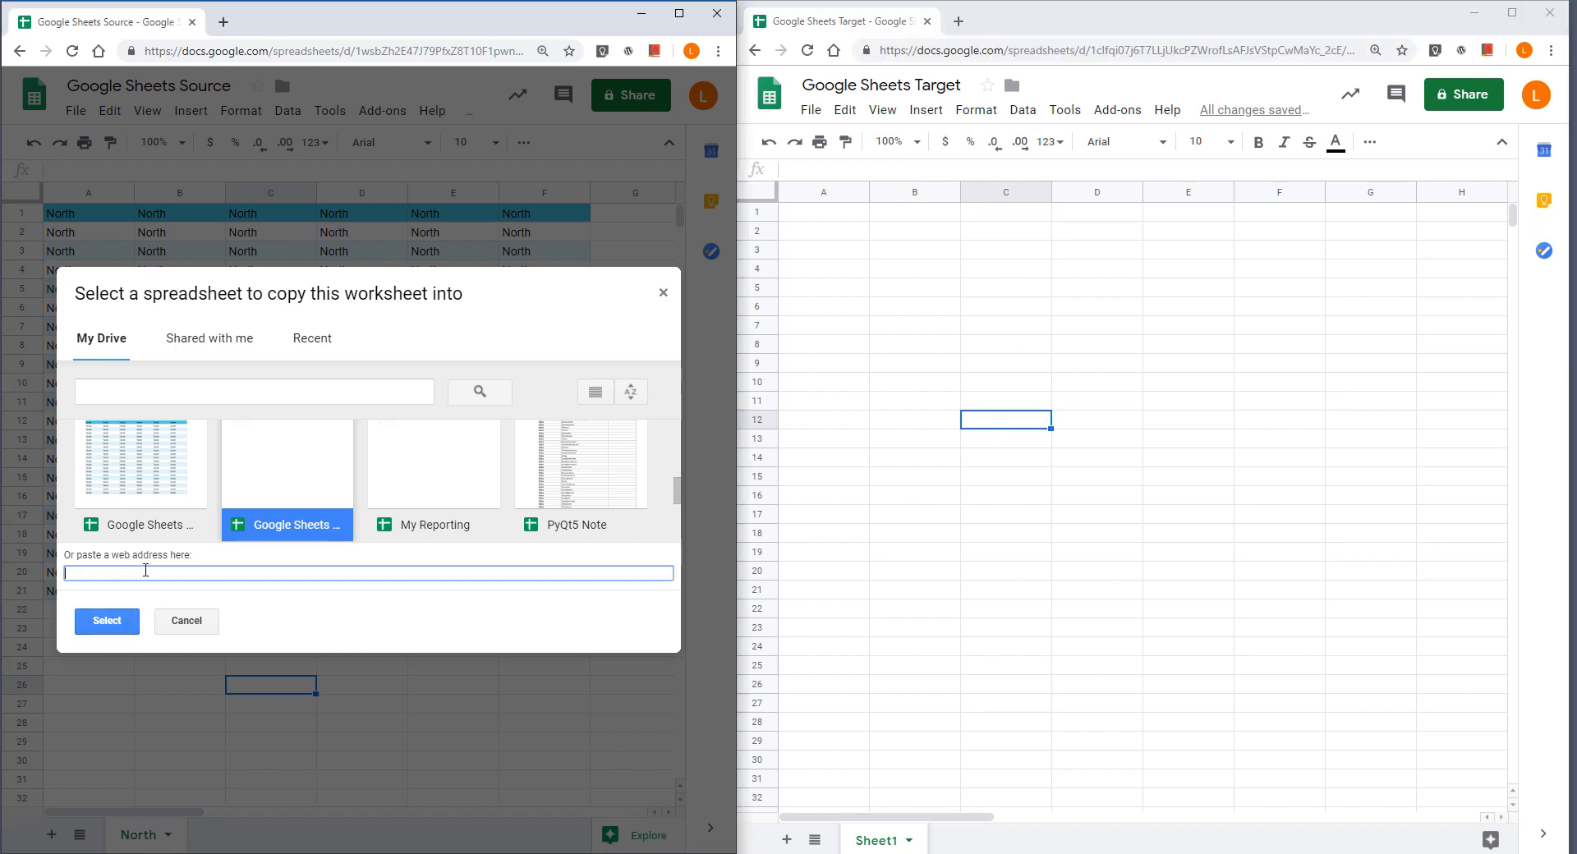
type("https://docs.google.com/spreadsheets/d/1clfqi07j6T7LLjUkcPZWrofLsAFJsVStpCwMaYc_2cE/edit#gid=0")
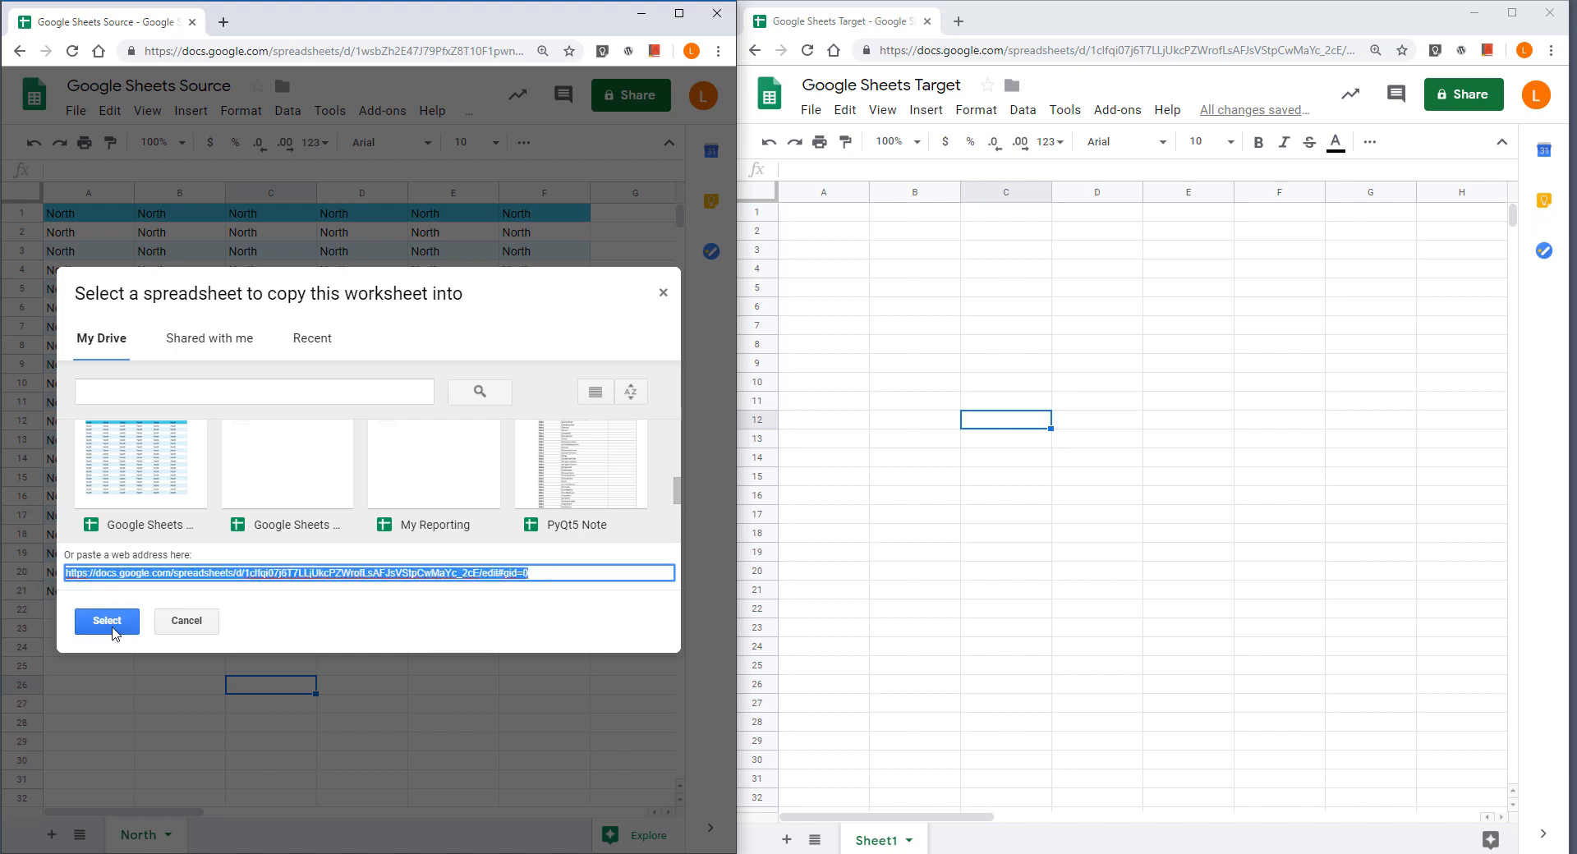
left_click(105, 621)
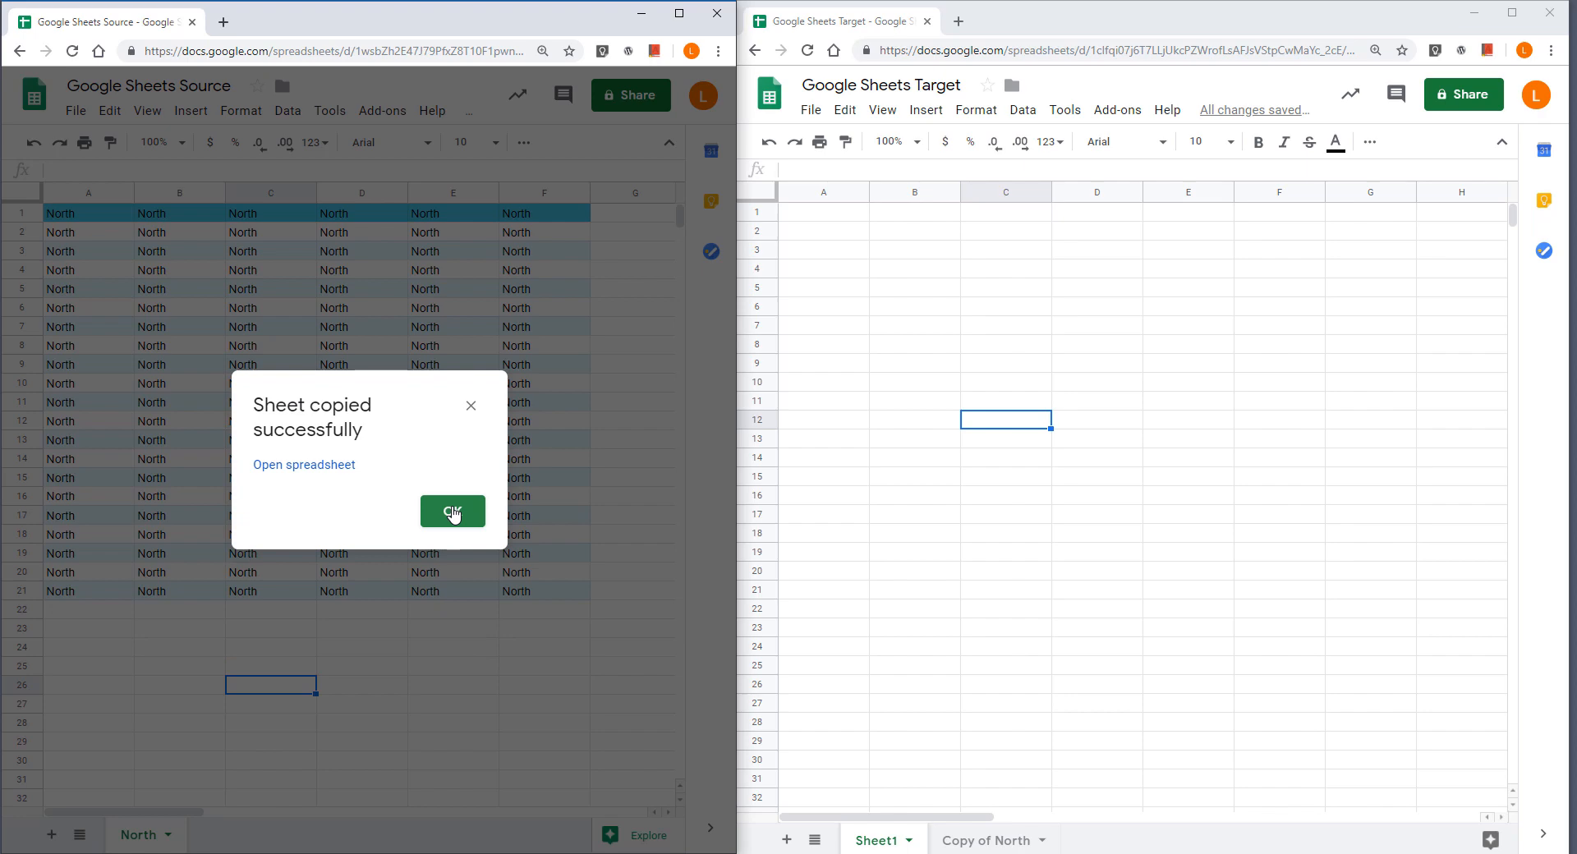
left_click(453, 510)
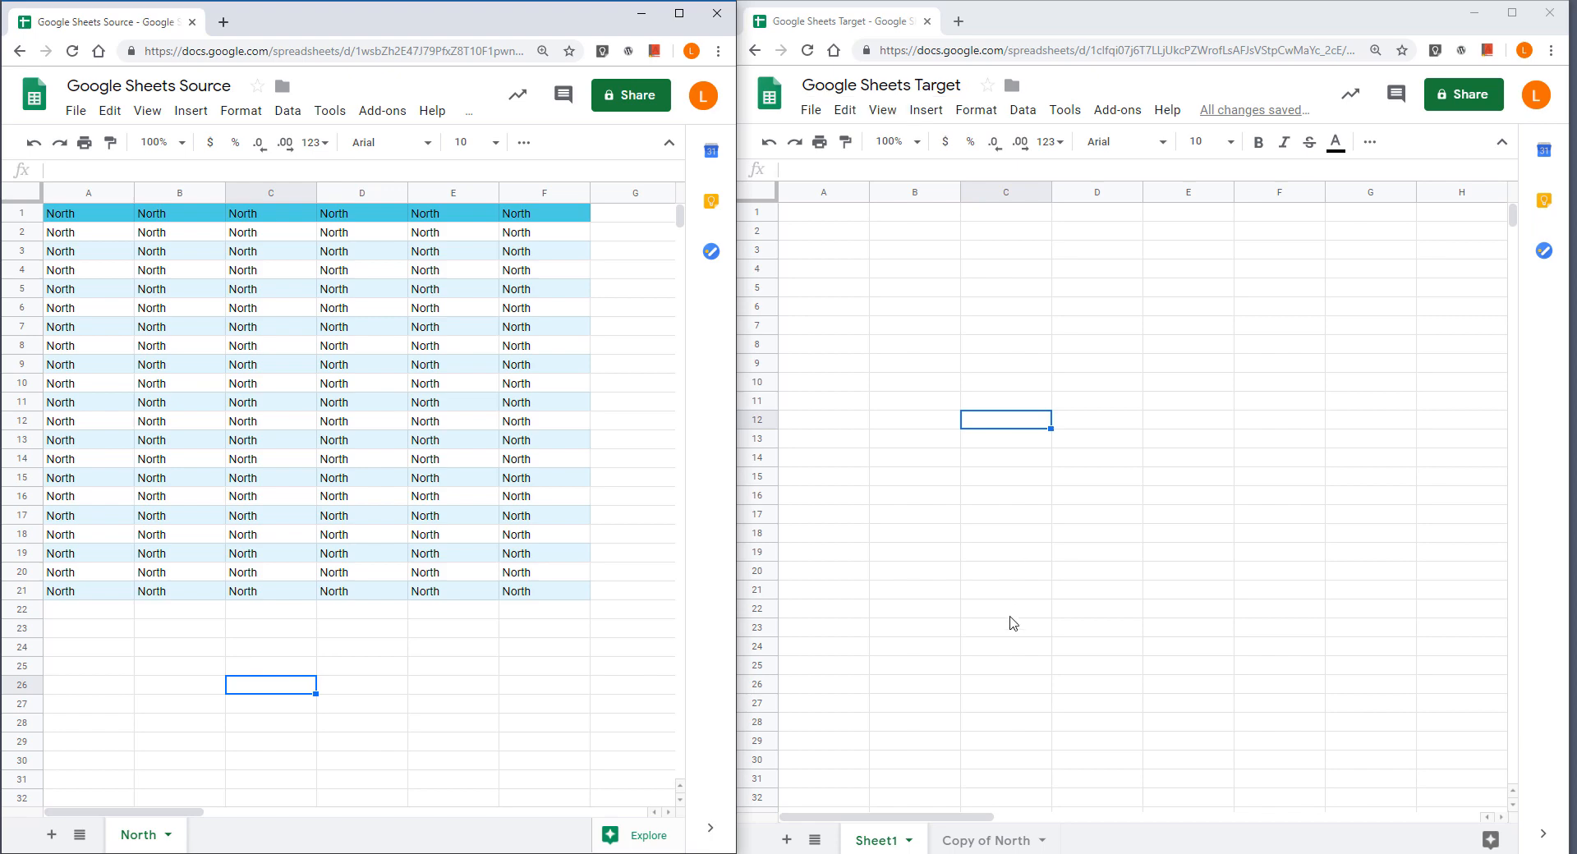
- Rename the 'Copy of North' tab in Target to 'North'
left_click(986, 839)
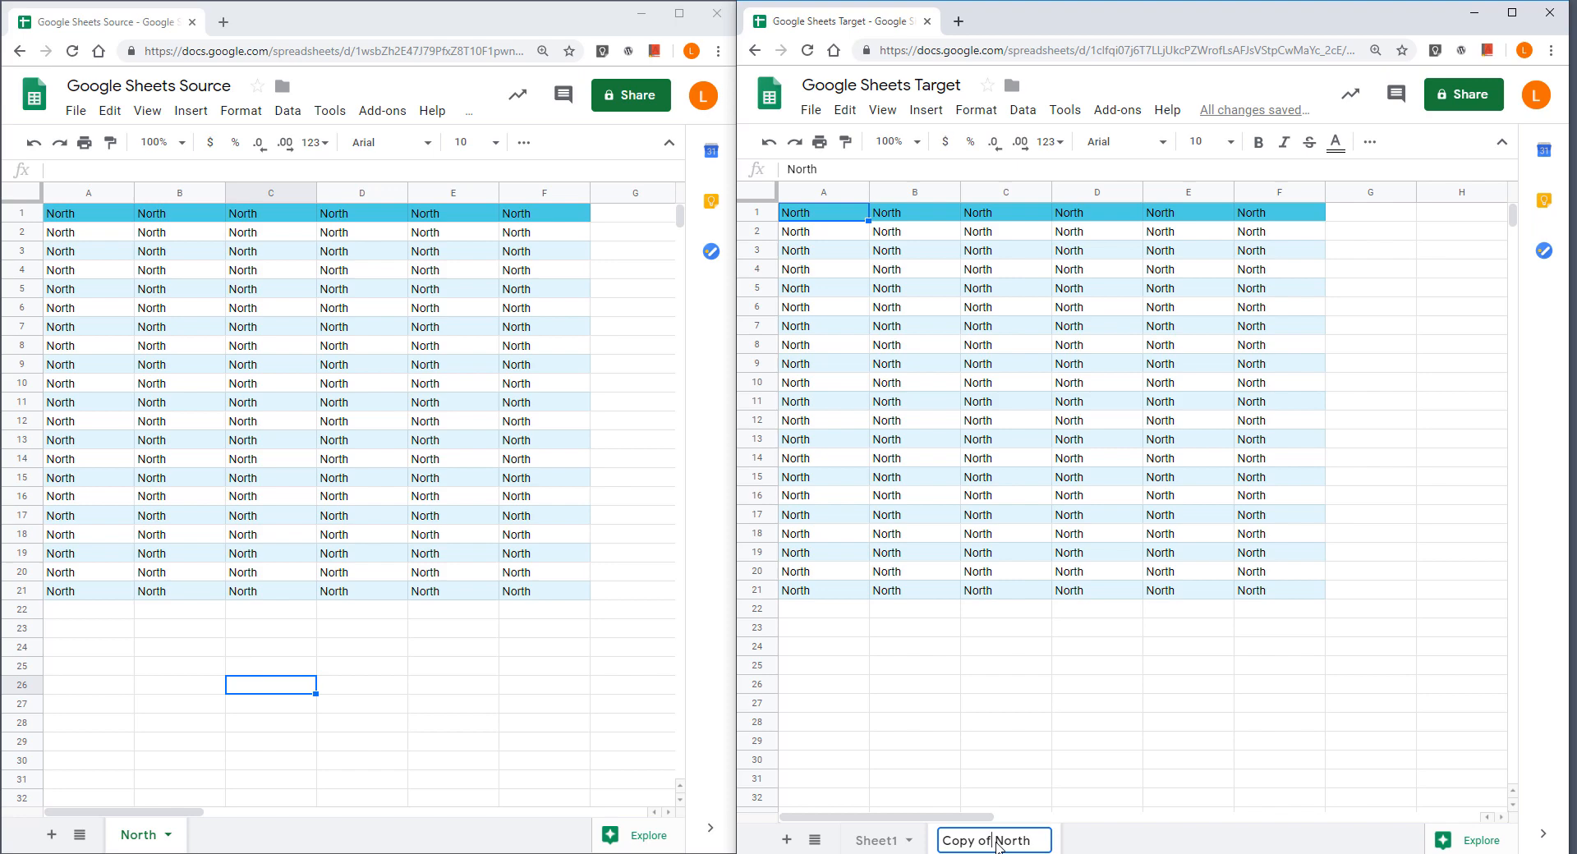
type("North")
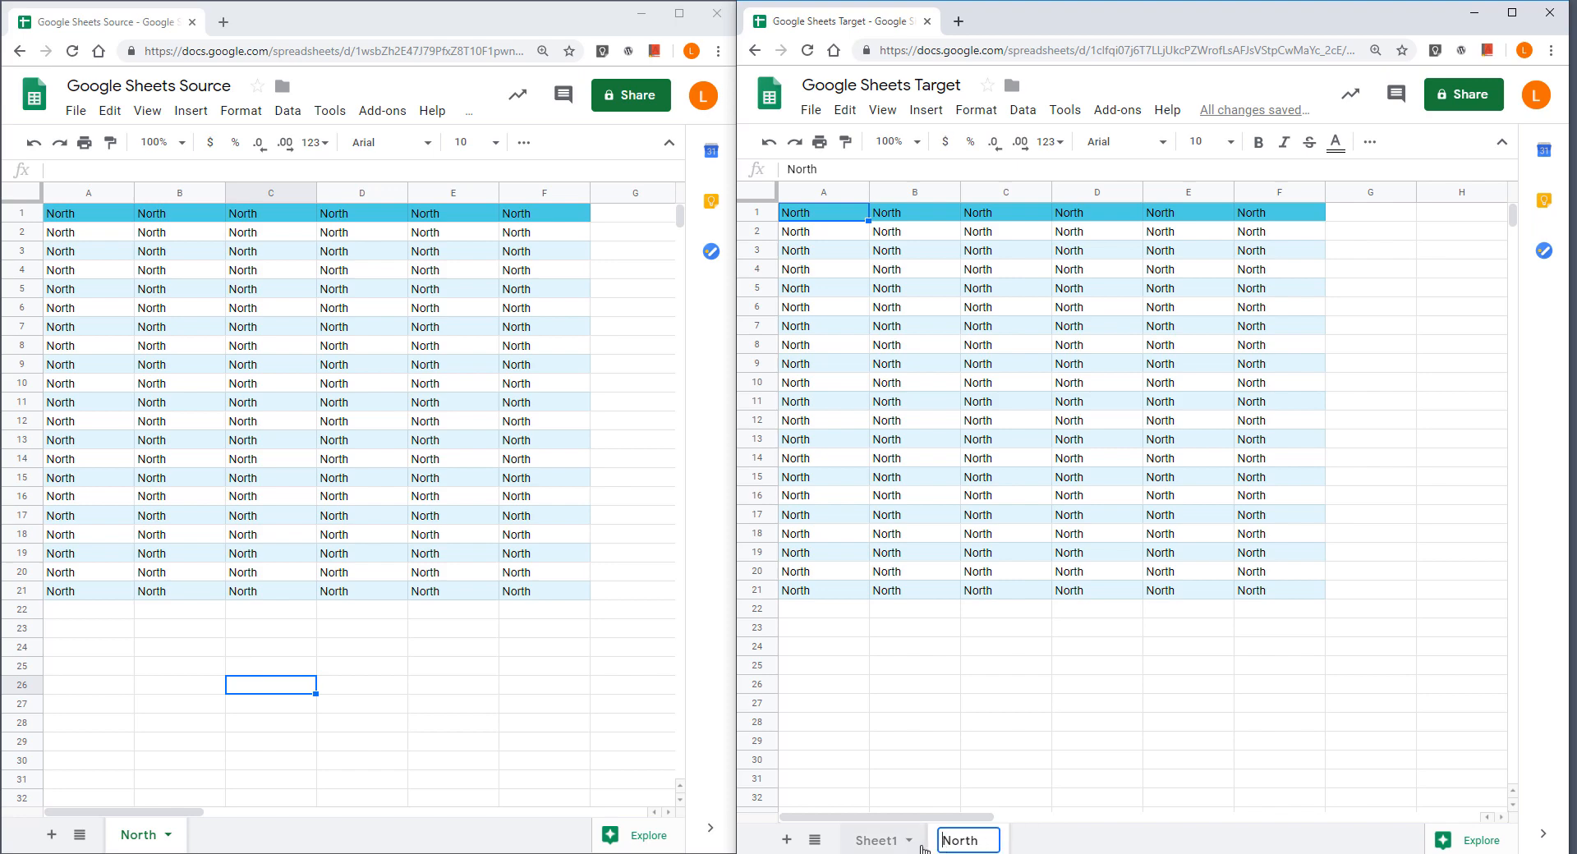